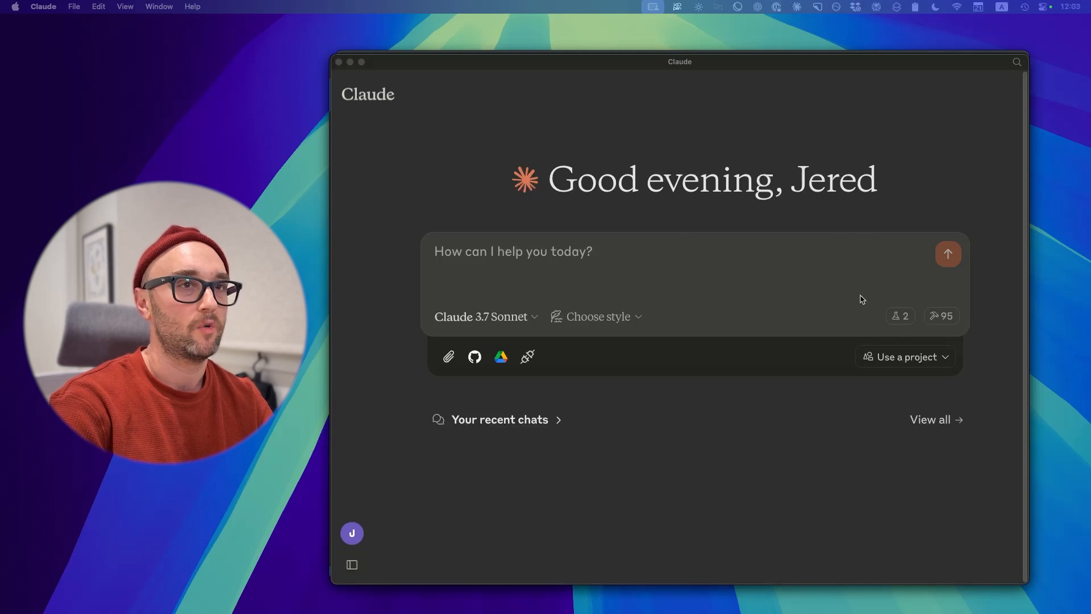
pyautogui.moveTo(940, 334)
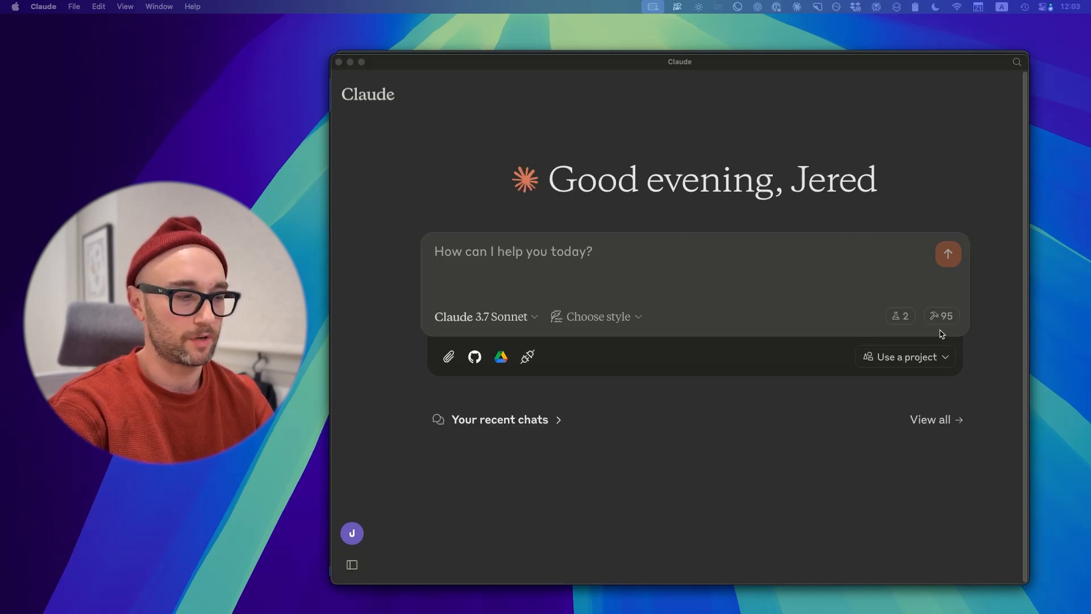
pyautogui.moveTo(791, 473)
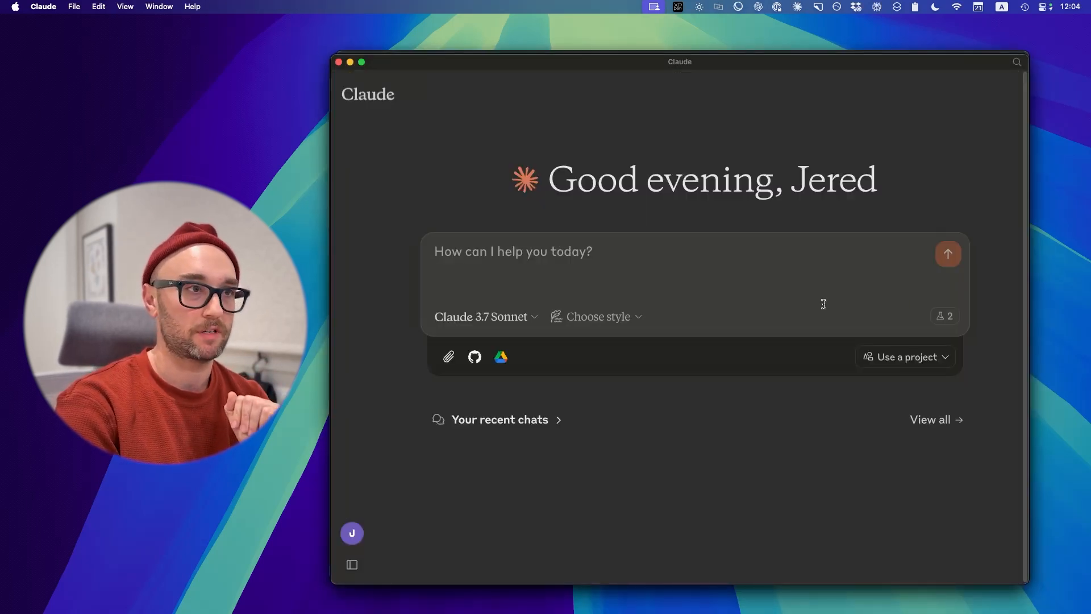
pyautogui.moveTo(945, 316)
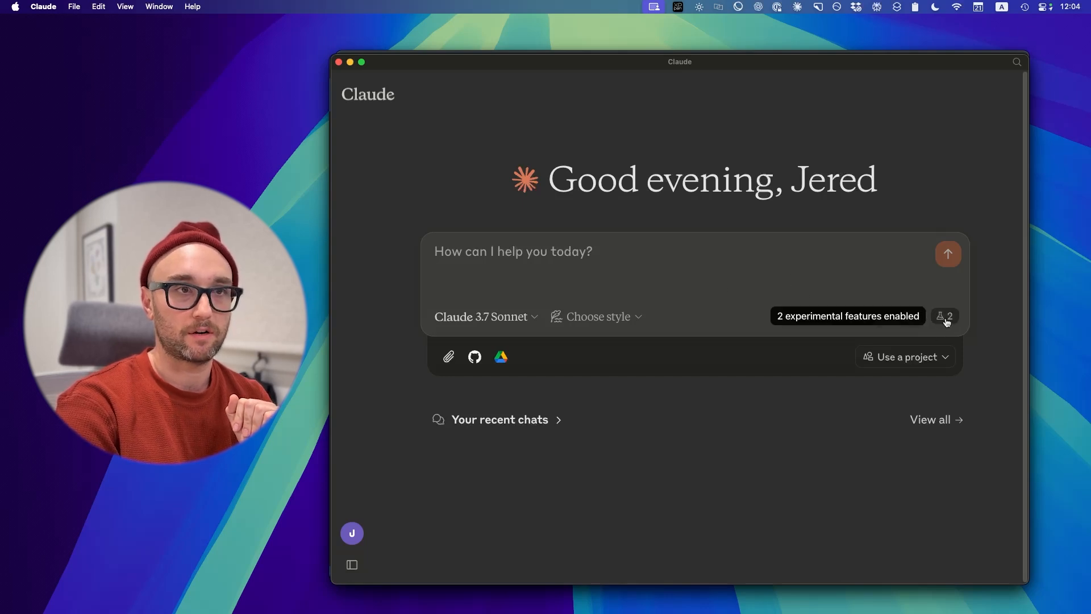
# Step: Turn off the MCP tools integration so the 95-tool counter disappears
pyautogui.click(945, 317)
pyautogui.write('What di')
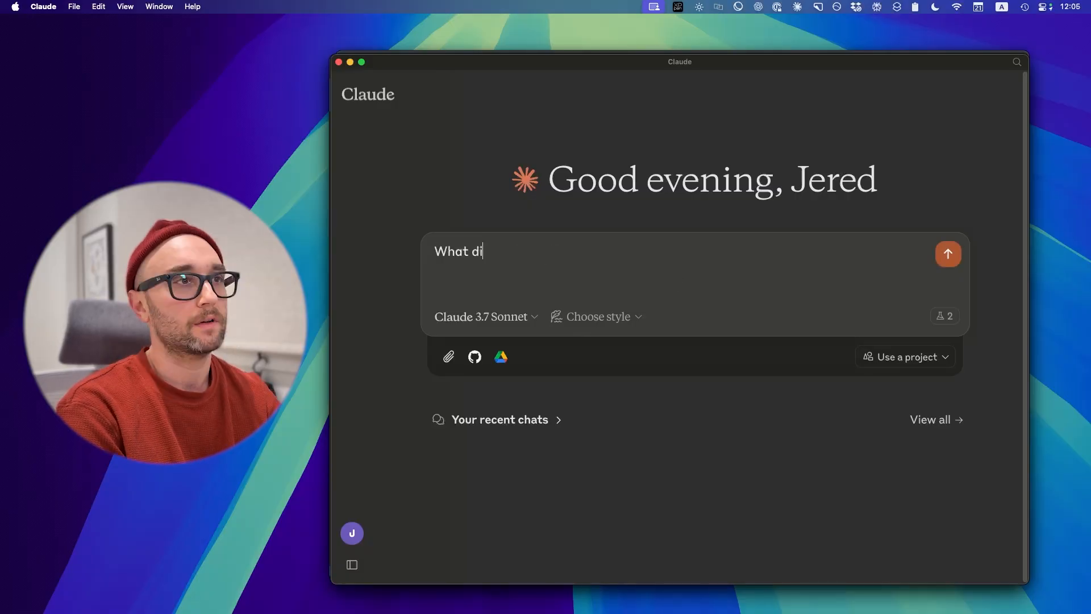
# Step: Send 'What did anthropic release today?' and scroll through the web-sourced answer
pyautogui.click(949, 253)
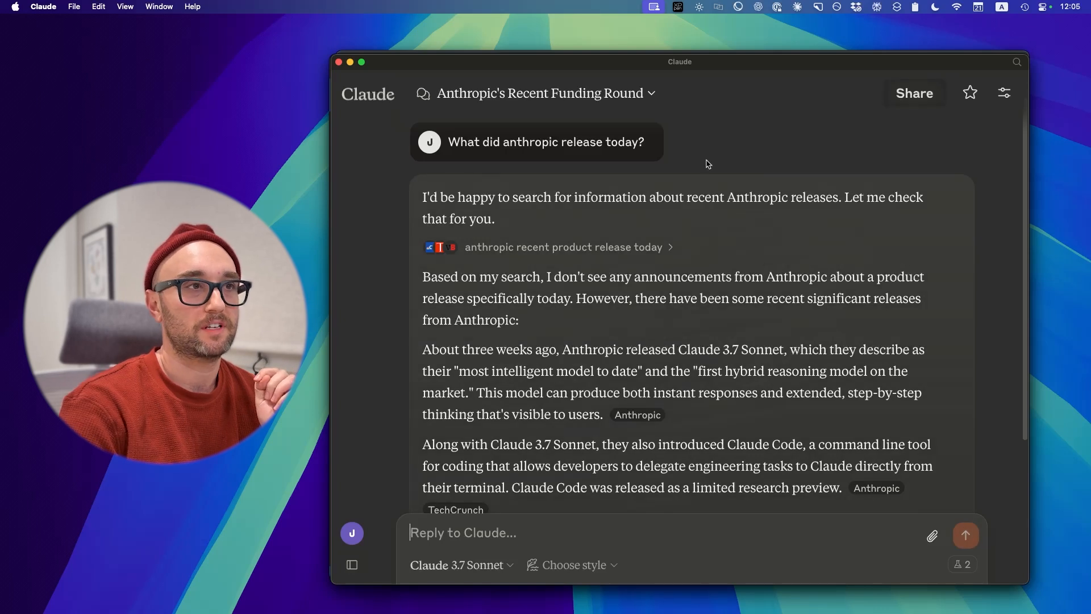
pyautogui.scroll(-3)
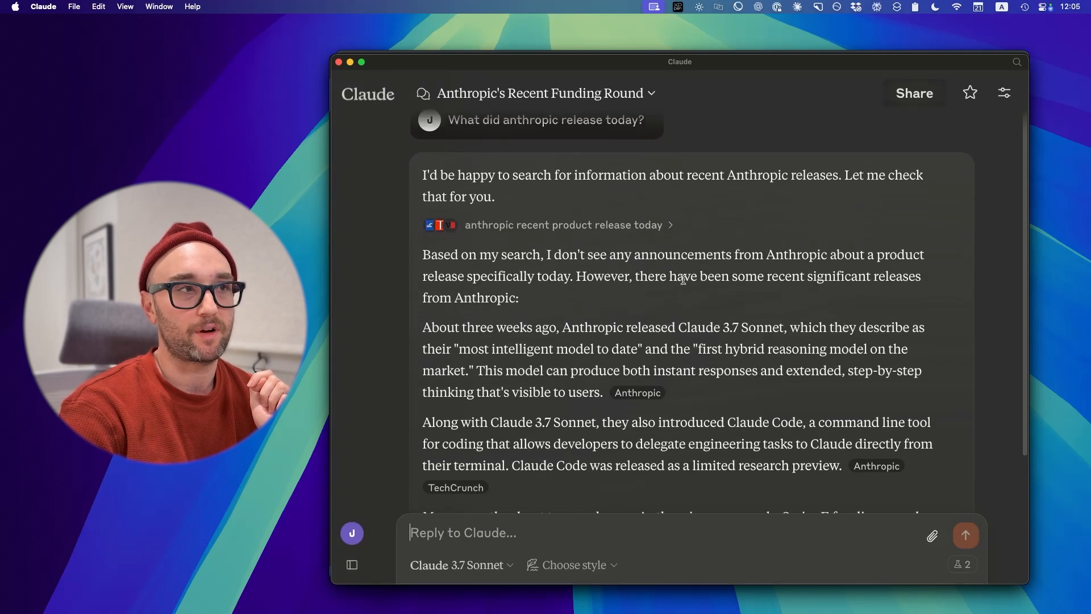
pyautogui.scroll(-3)
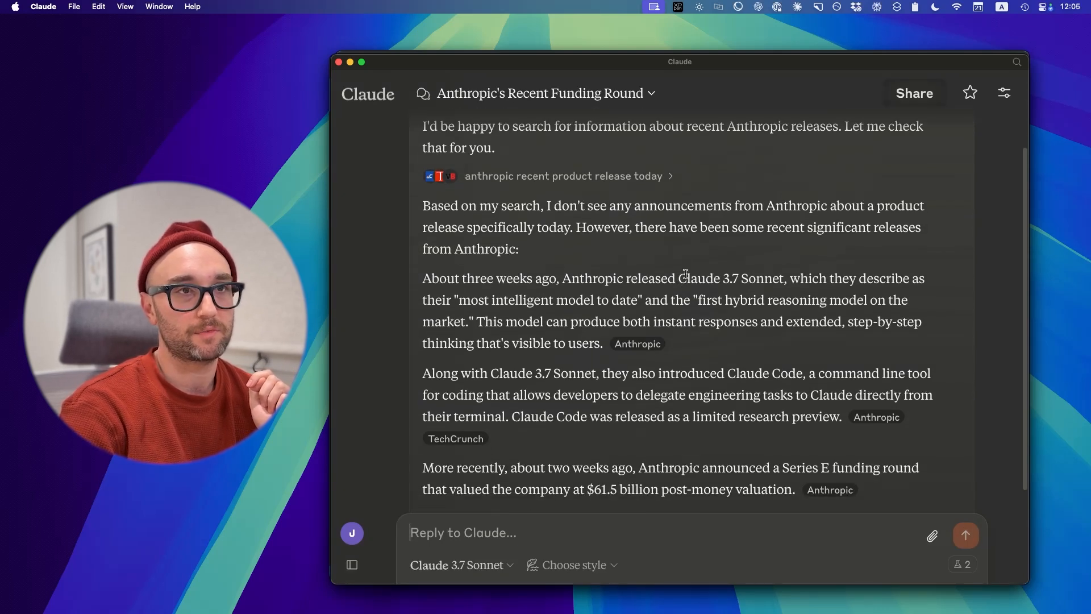
pyautogui.scroll(-3)
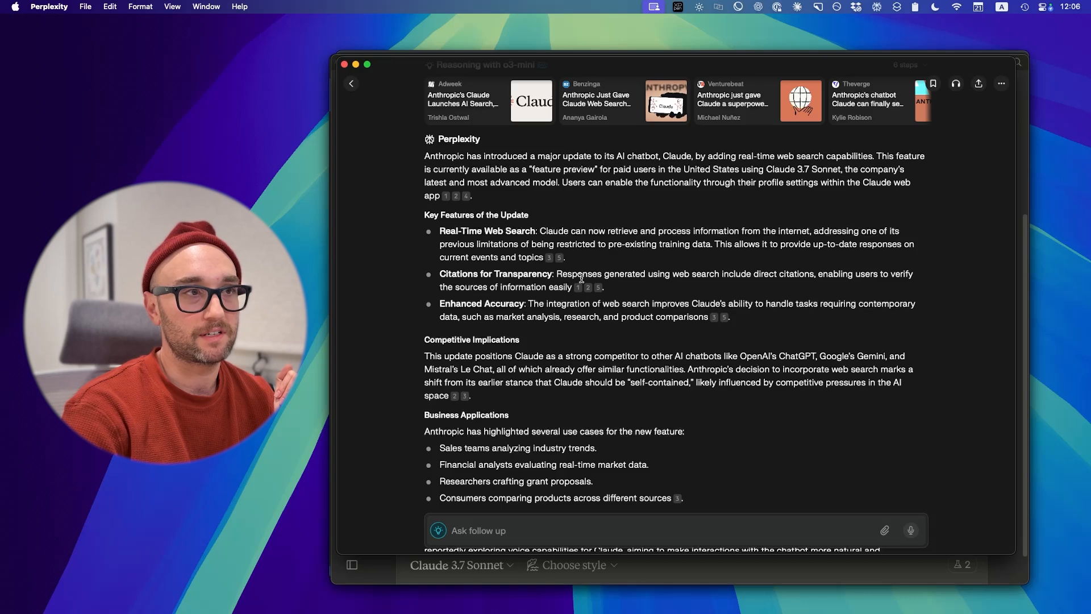
# Step: Scroll Perplexity's answer from business applications down to Claude web search's future plans
pyautogui.scroll(-3)
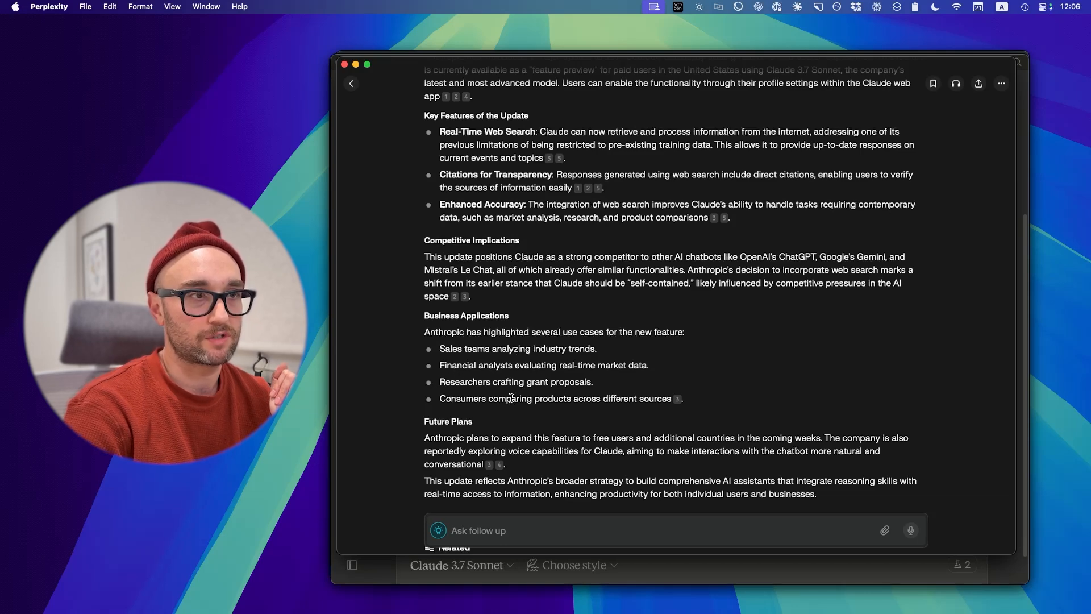
pyautogui.moveTo(635, 484)
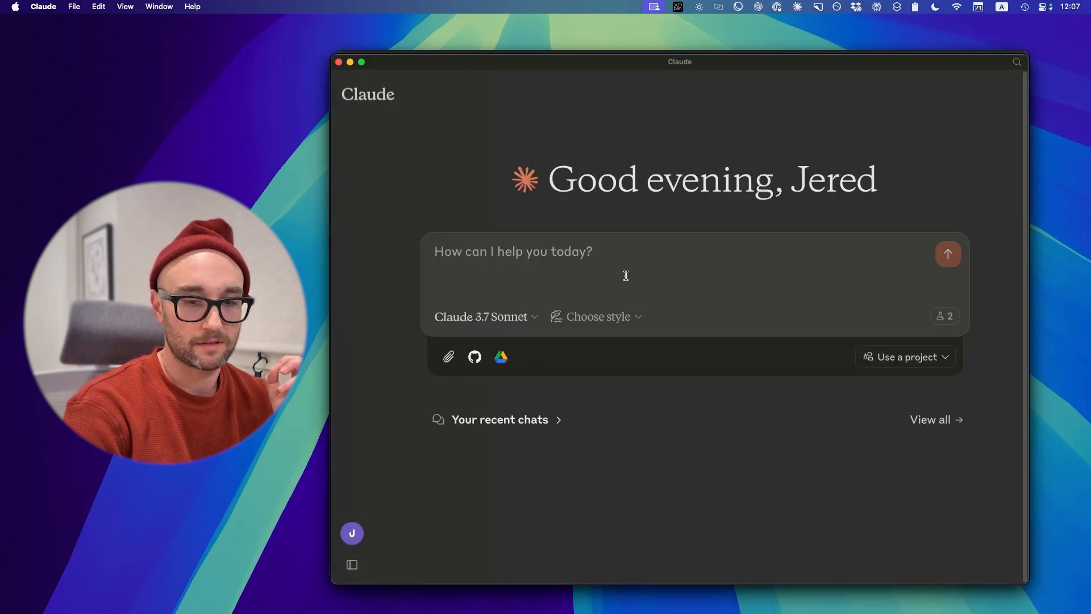
# Step: Ask which electric truck is most durable and read the cited answer to its end
pyautogui.write('Which electric tru')
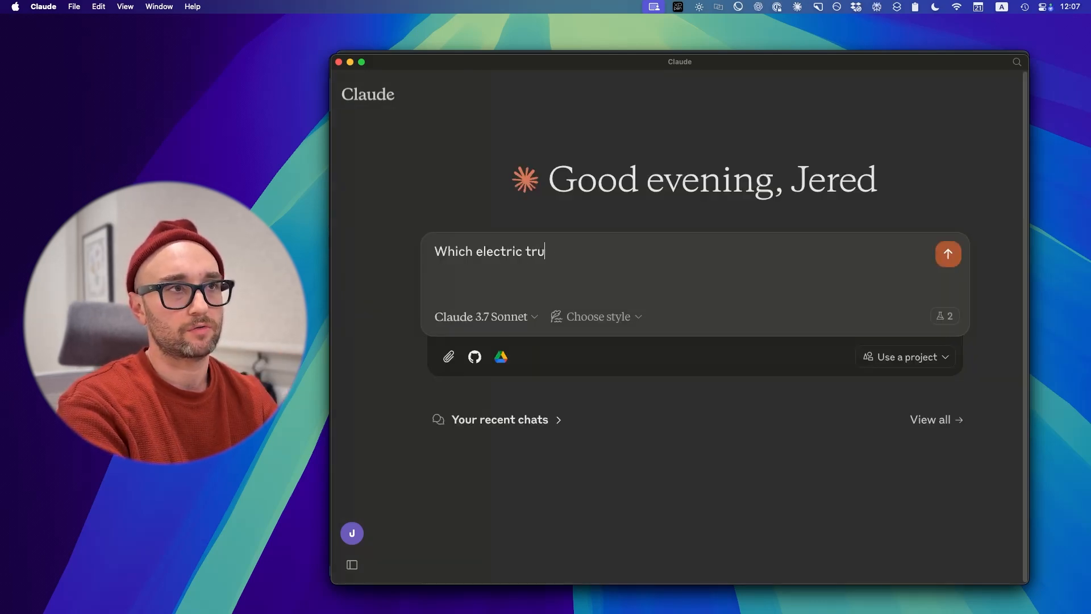
pyautogui.click(948, 254)
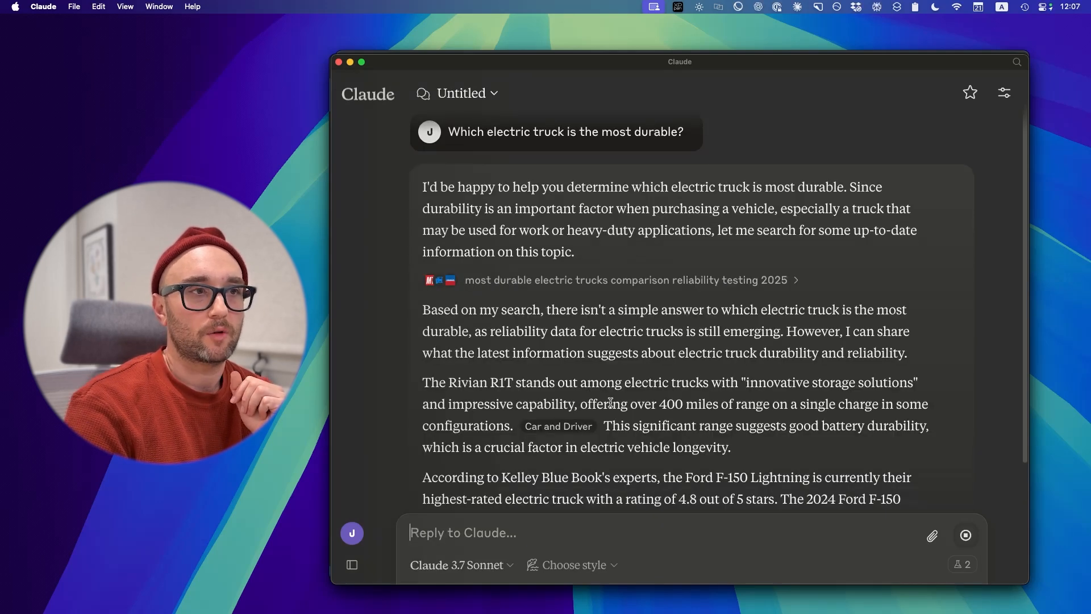
pyautogui.scroll(-3)
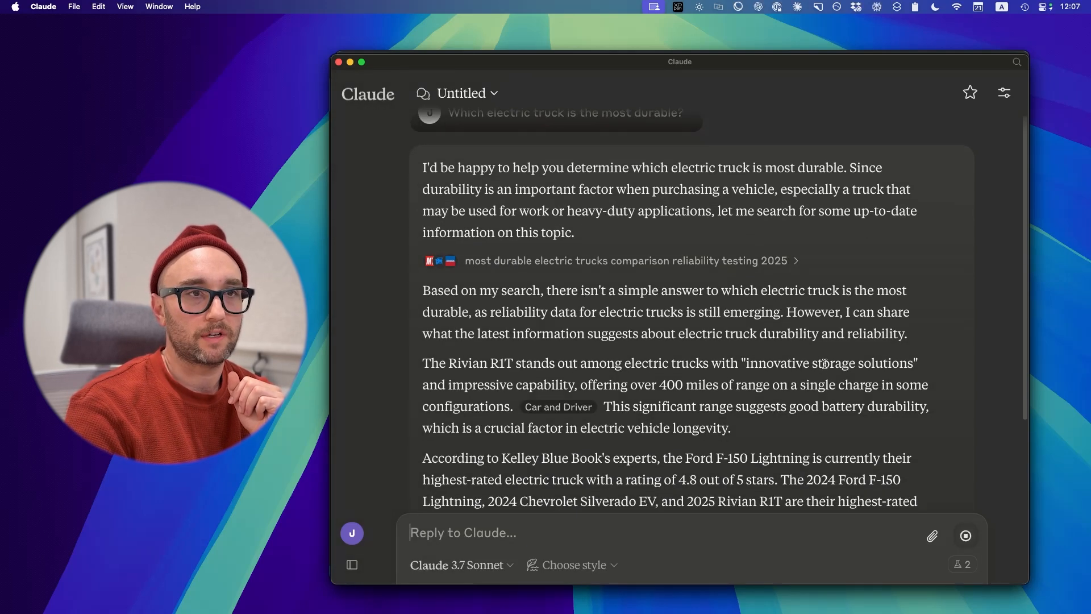
pyautogui.scroll(-3)
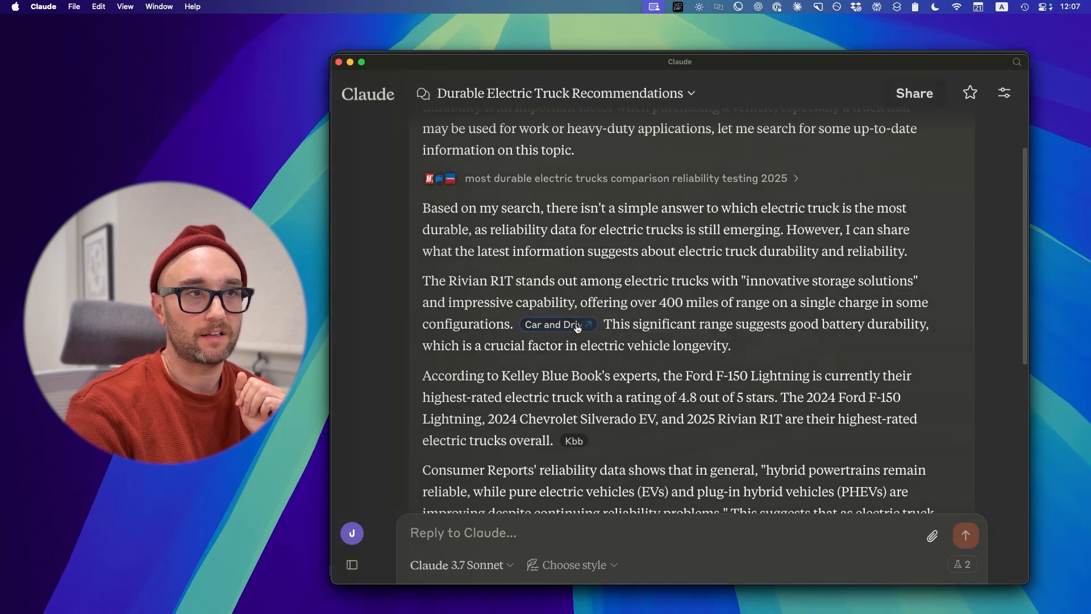
pyautogui.moveTo(557, 325)
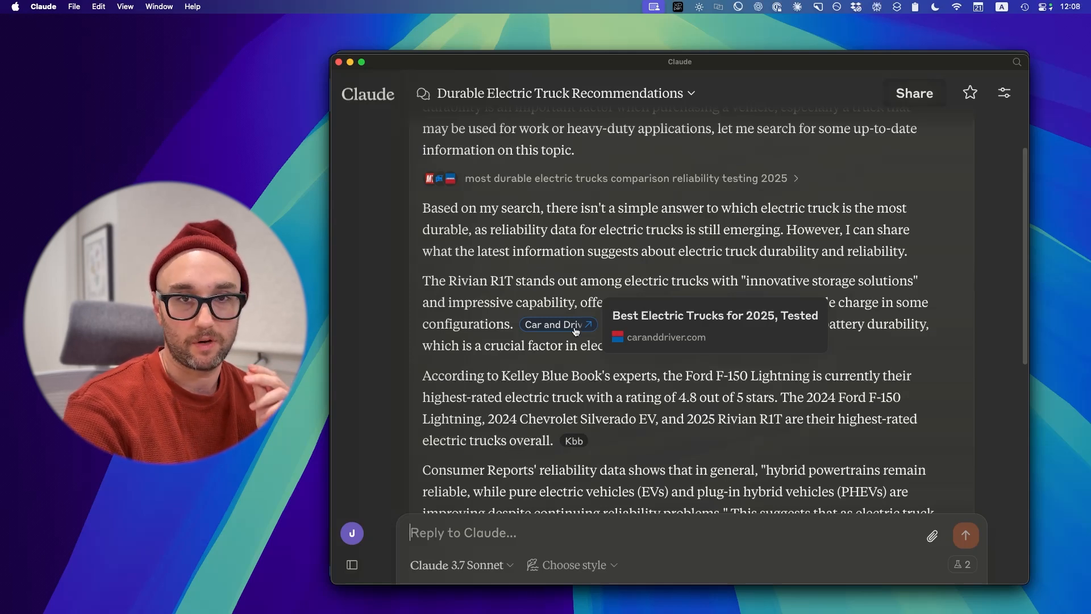
pyautogui.scroll(-3)
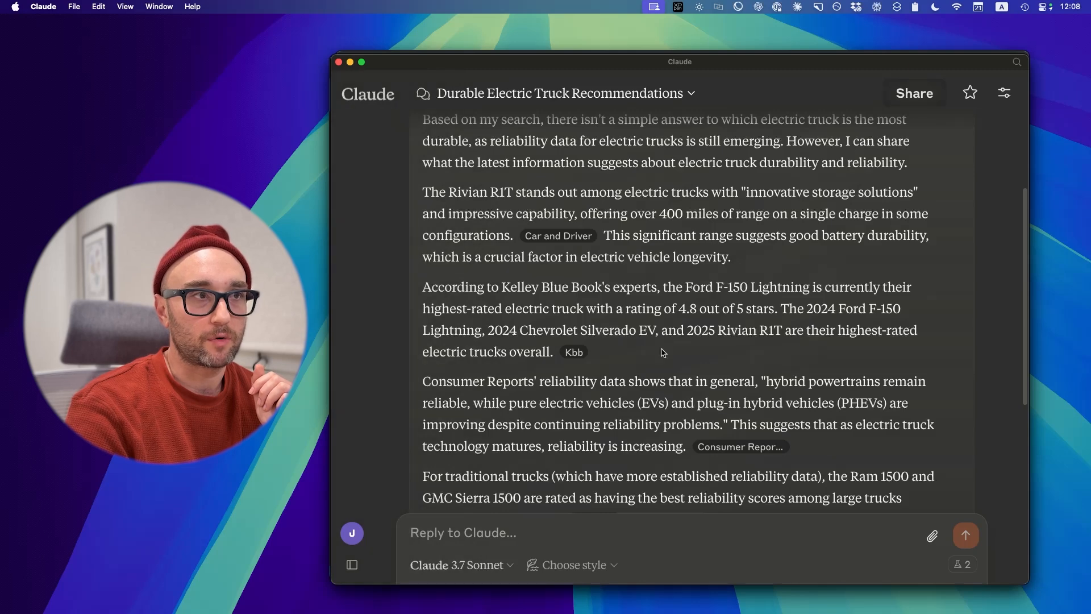
pyautogui.scroll(-3)
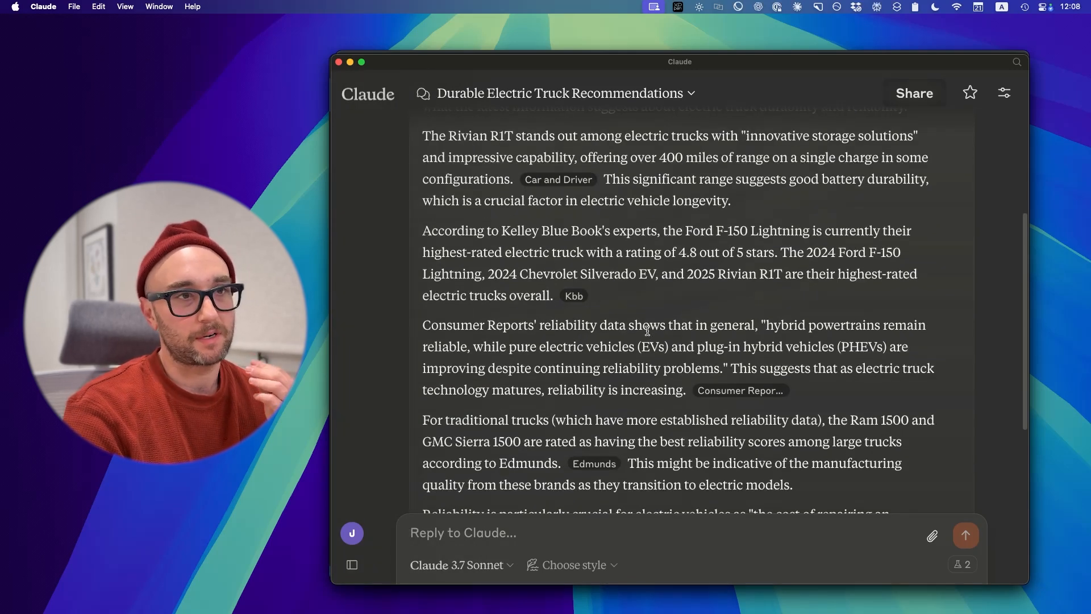
pyautogui.scroll(-3)
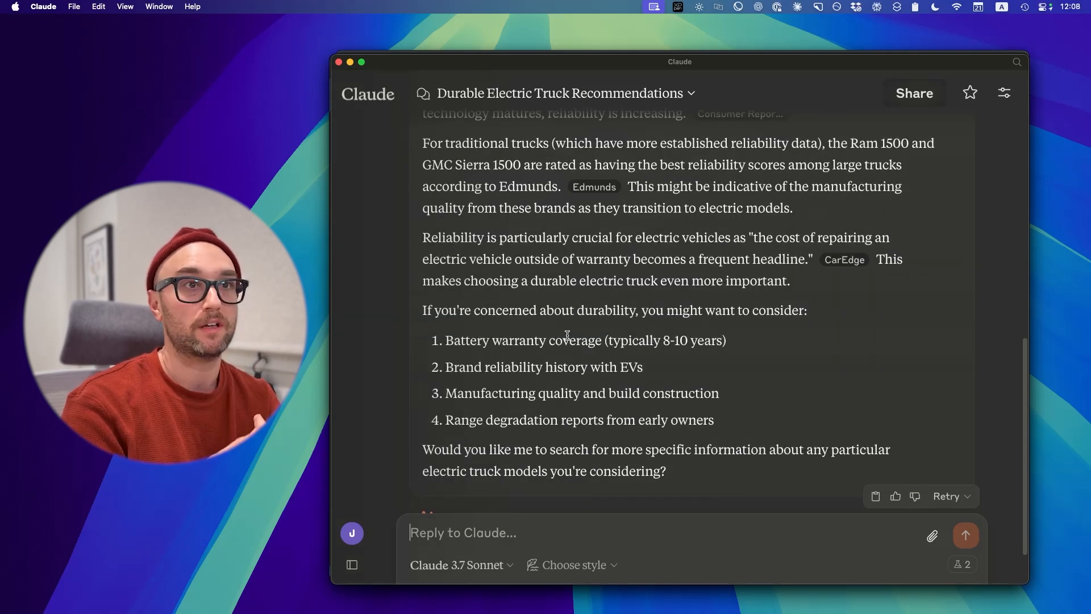
pyautogui.scroll(3)
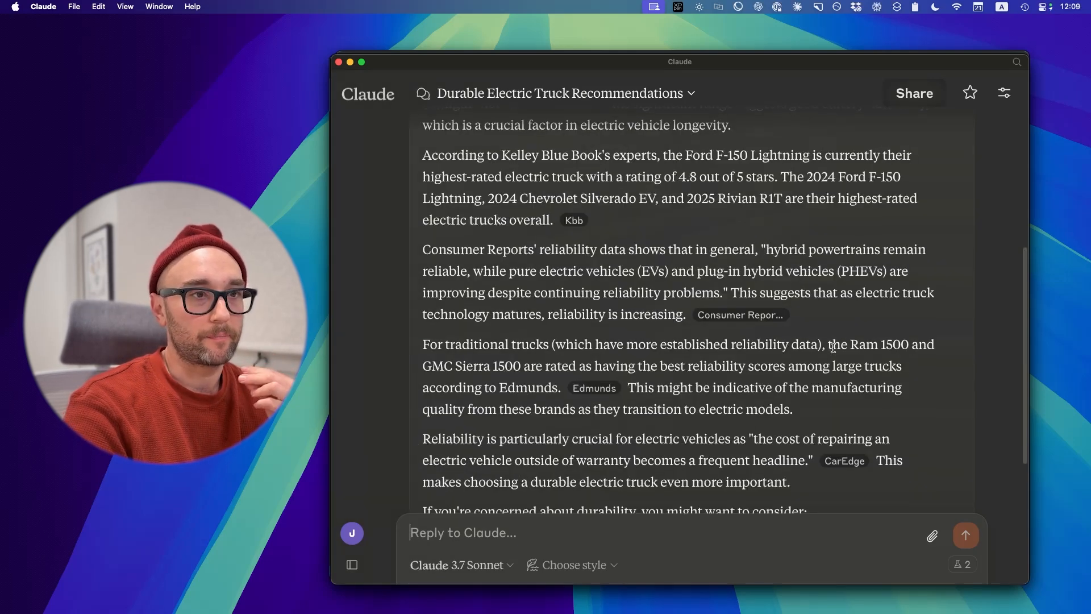
pyautogui.scroll(-3)
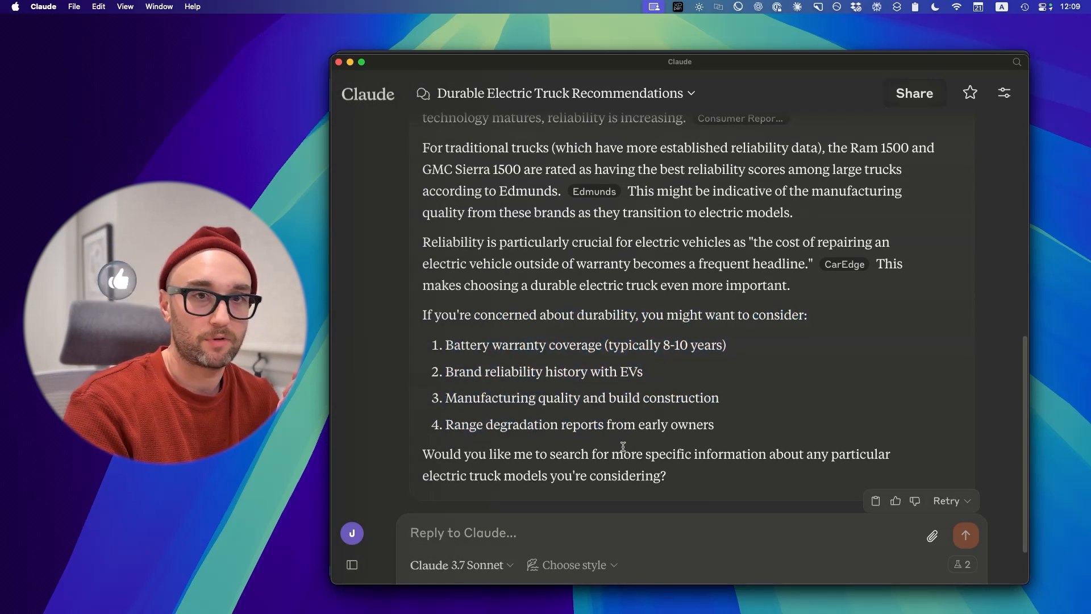
pyautogui.scroll(-3)
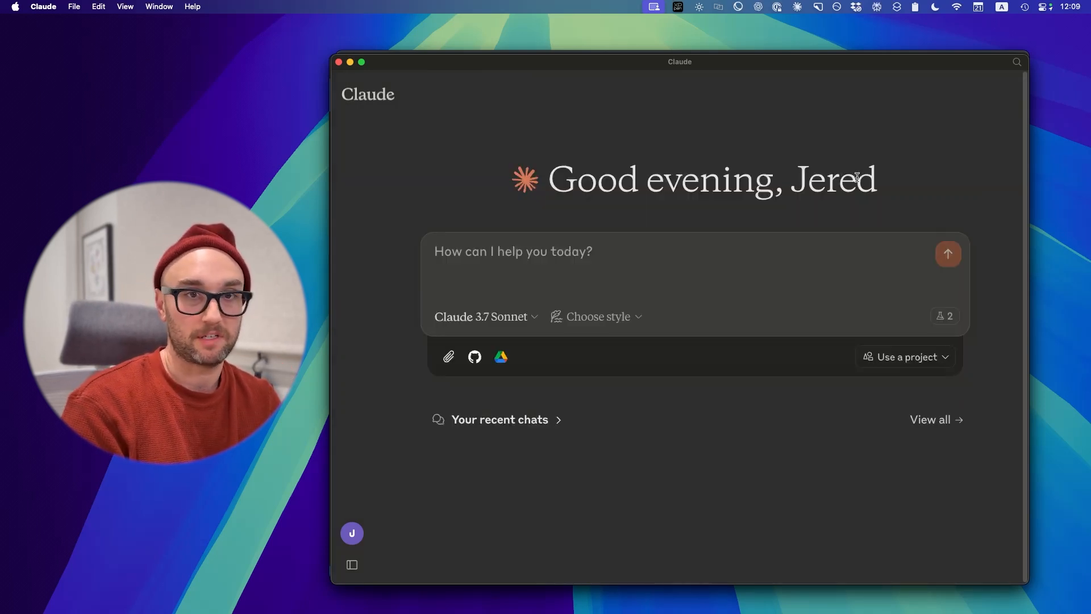
pyautogui.write('What movies are showing tommorow in las vegas?')
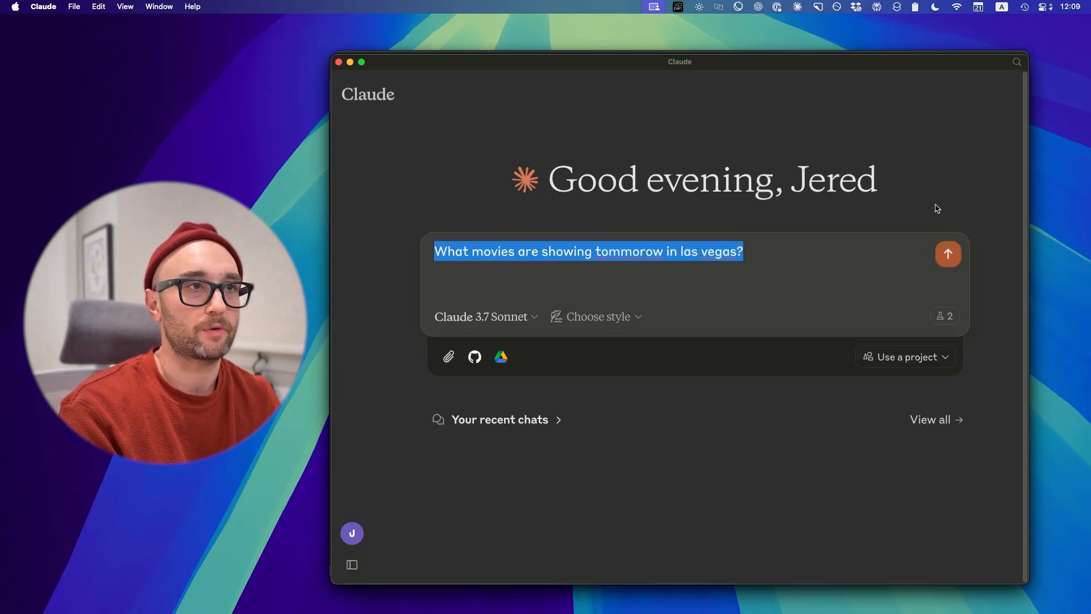
pyautogui.click(948, 254)
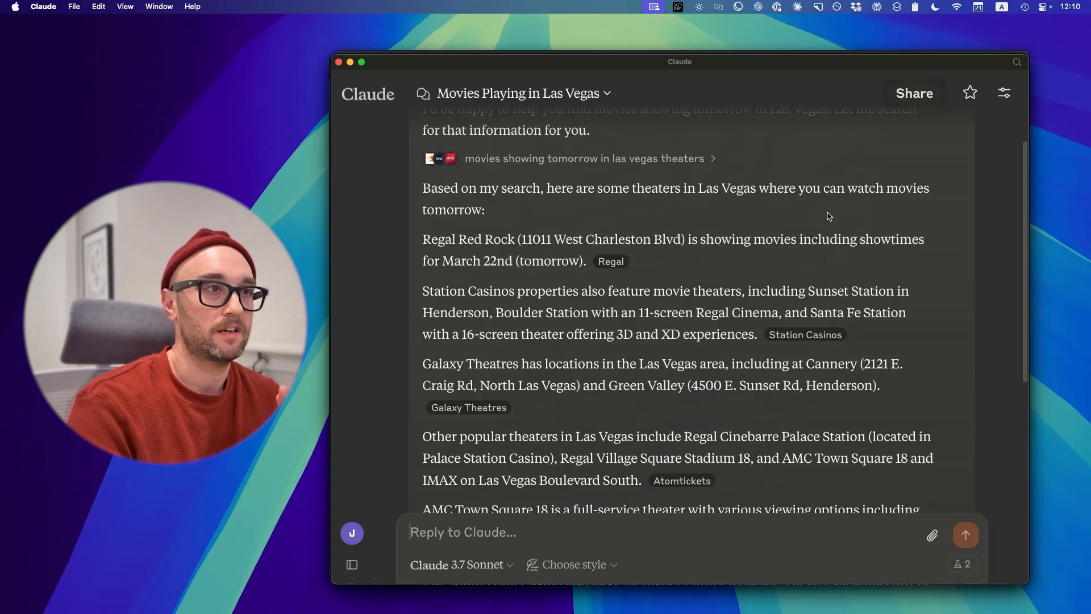
pyautogui.scroll(3)
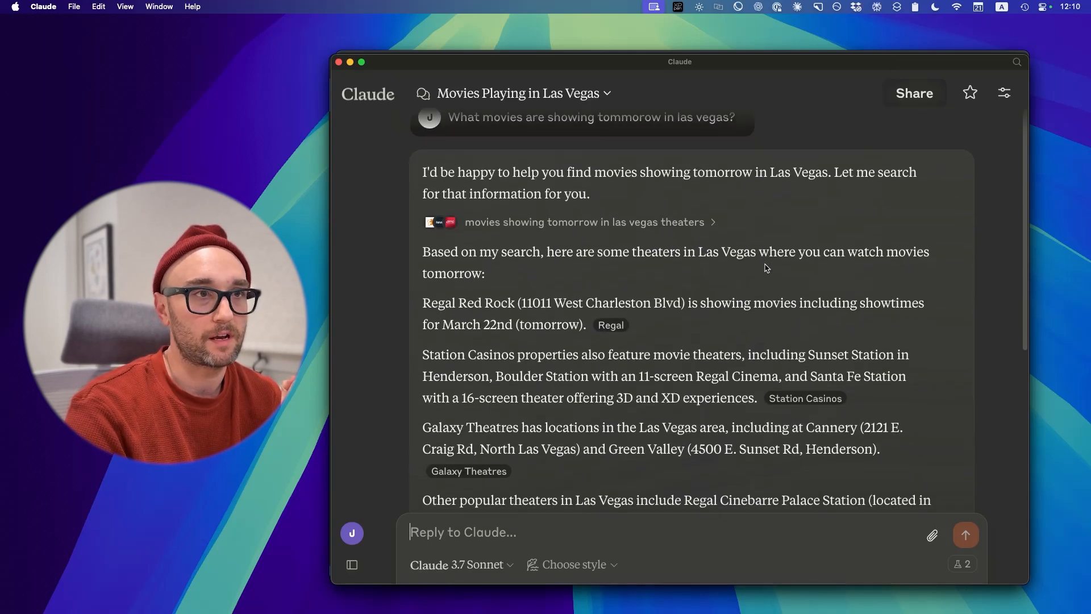
pyautogui.scroll(-3)
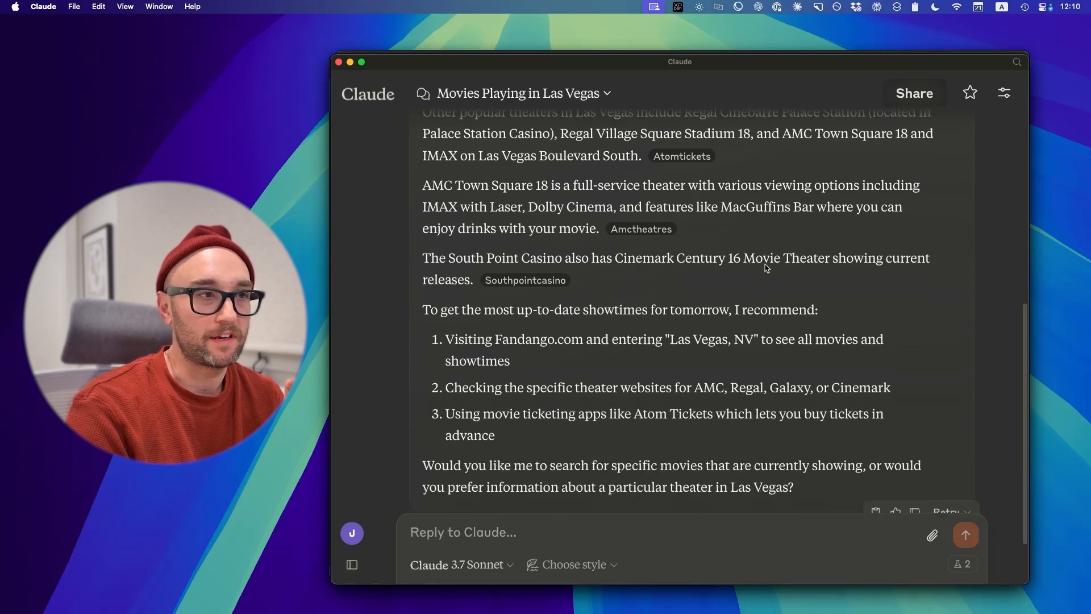
pyautogui.scroll(-3)
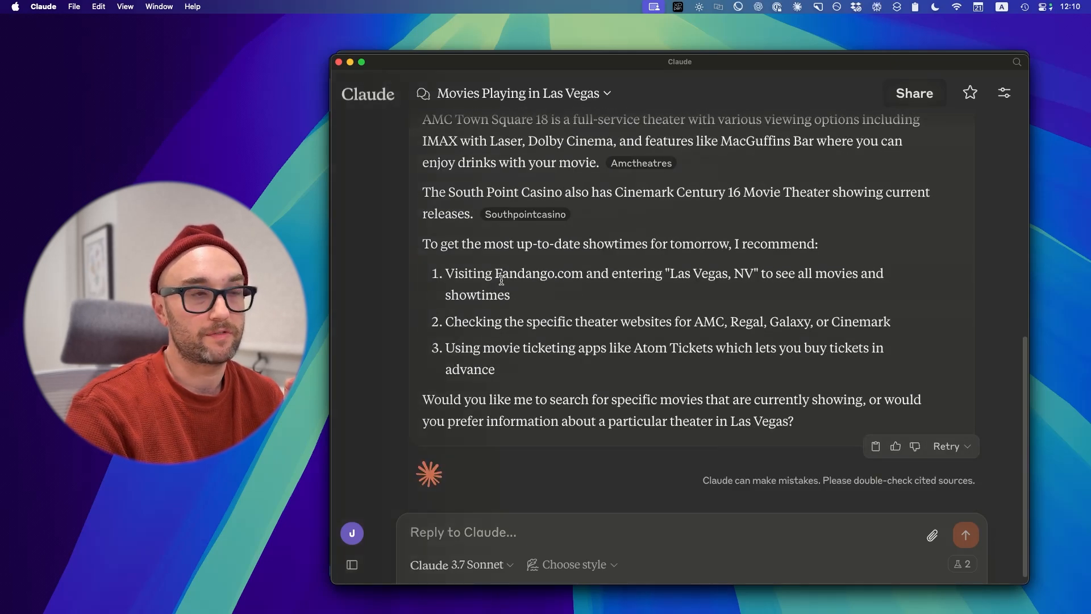
pyautogui.scroll(3)
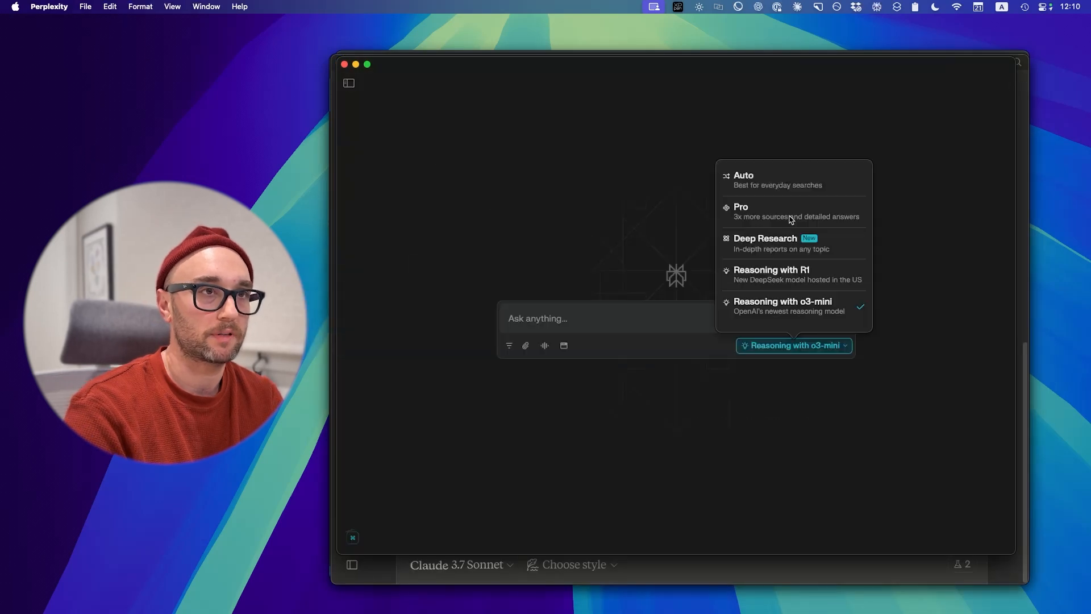
# Step: Switch Perplexity to Pro mode and submit 'What movies are showing tommorow in las vegas?'
pyautogui.click(742, 211)
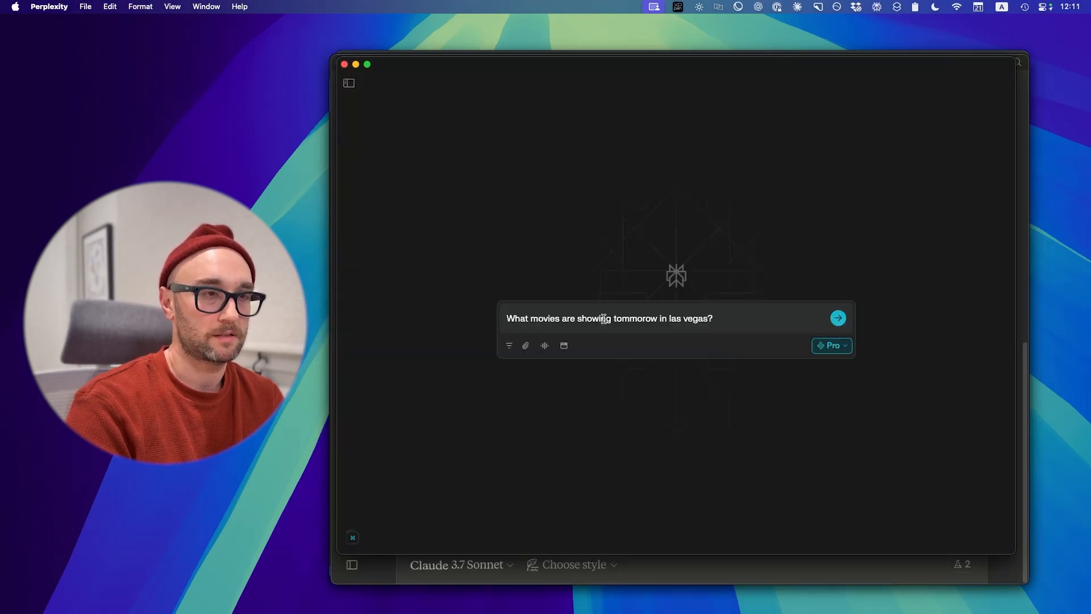
pyautogui.click(838, 318)
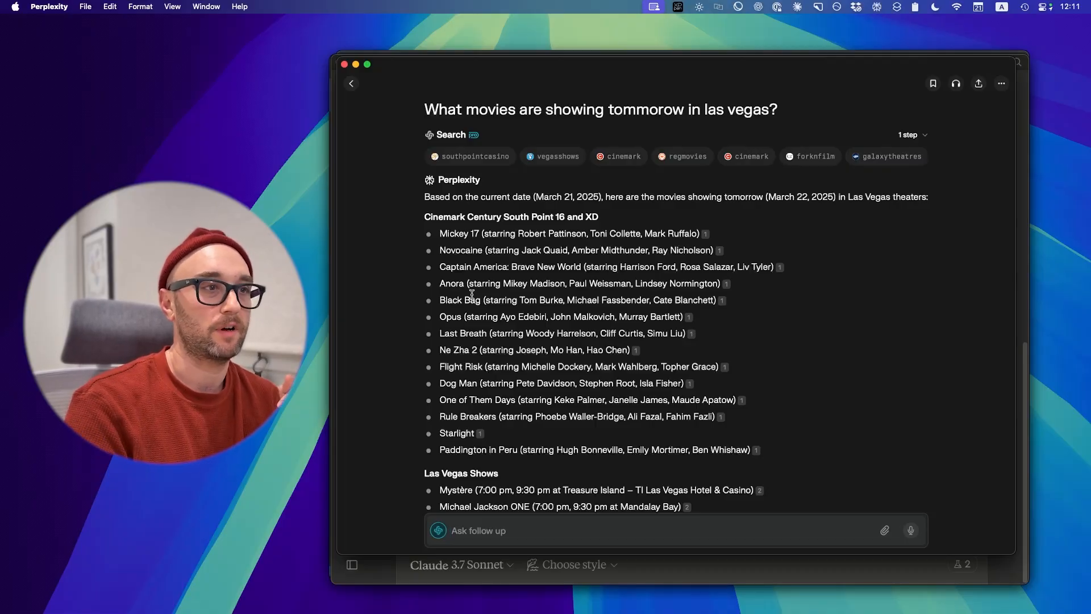
pyautogui.moveTo(449, 262)
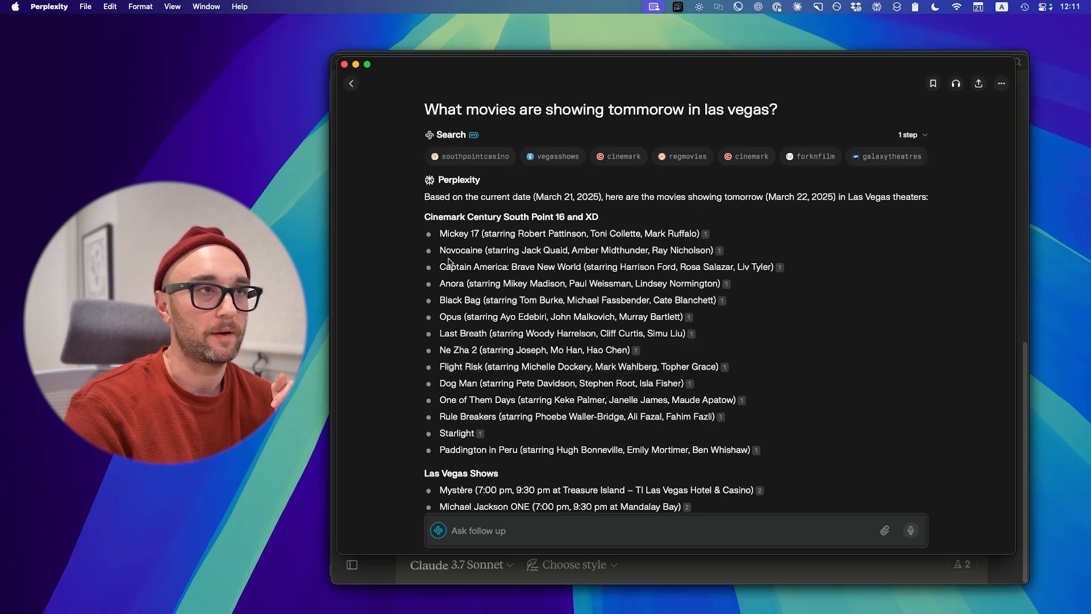
pyautogui.write('ch')
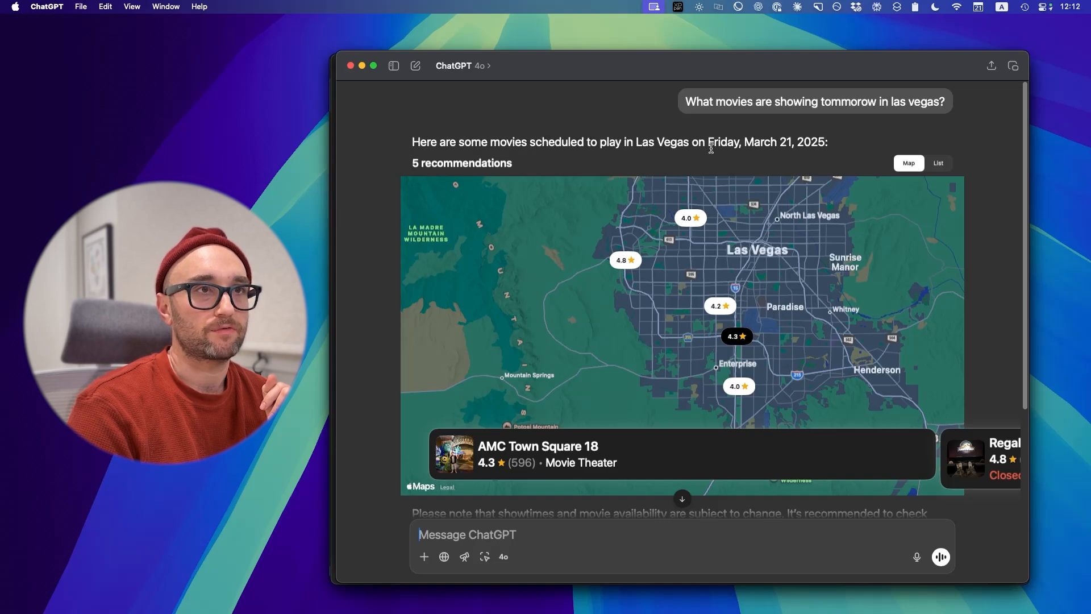
# Step: Scroll ChatGPT's answer with the map of five recommended Las Vegas theaters
pyautogui.scroll(-3)
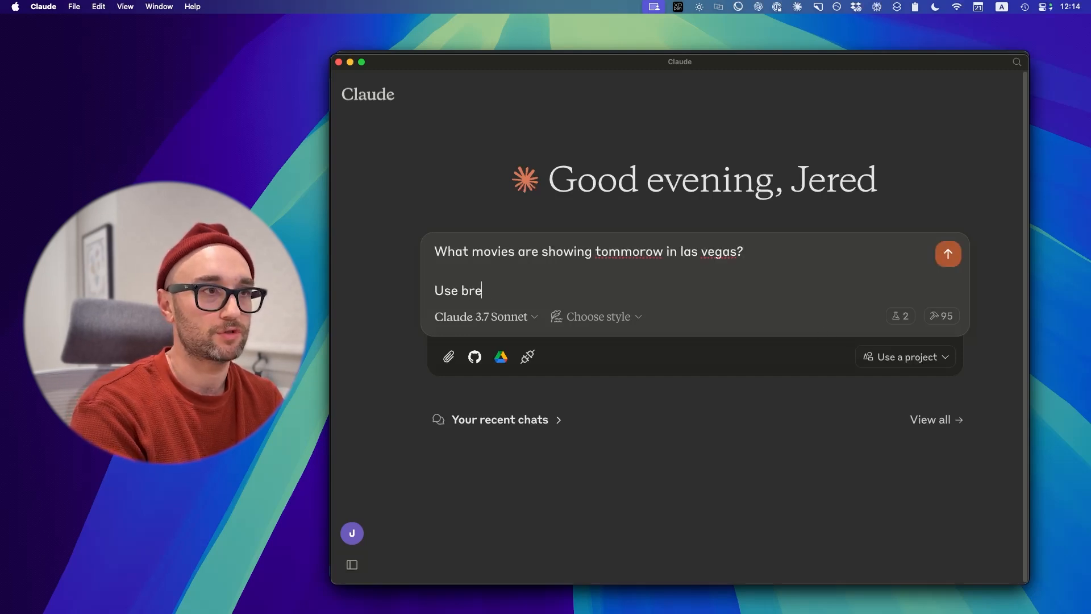
# Step: Send the Las Vegas movies question with 'Use brave search' and open the search result
pyautogui.click(948, 254)
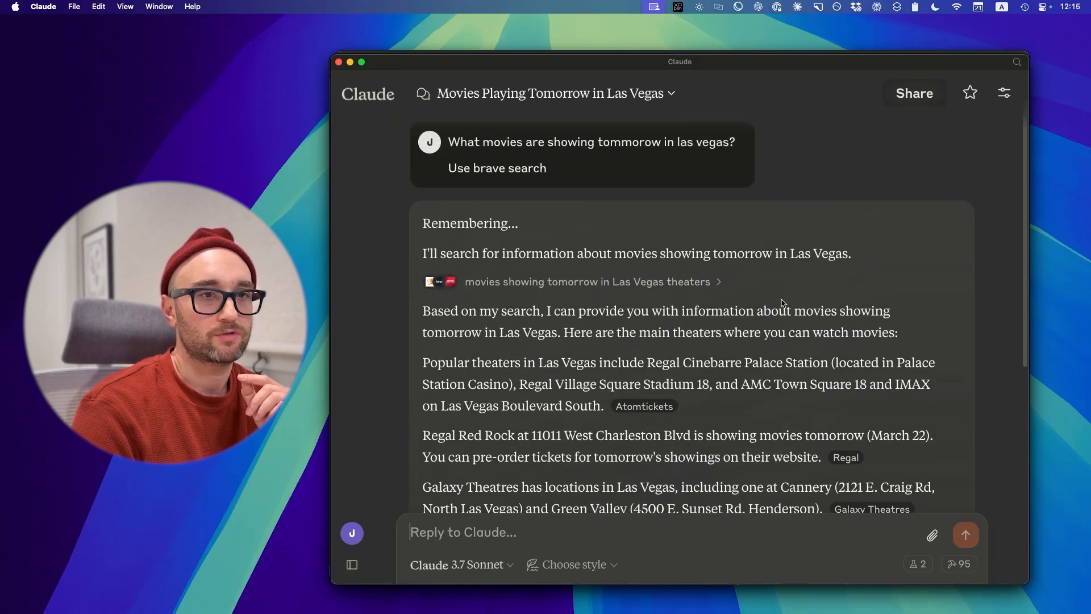
pyautogui.click(1002, 93)
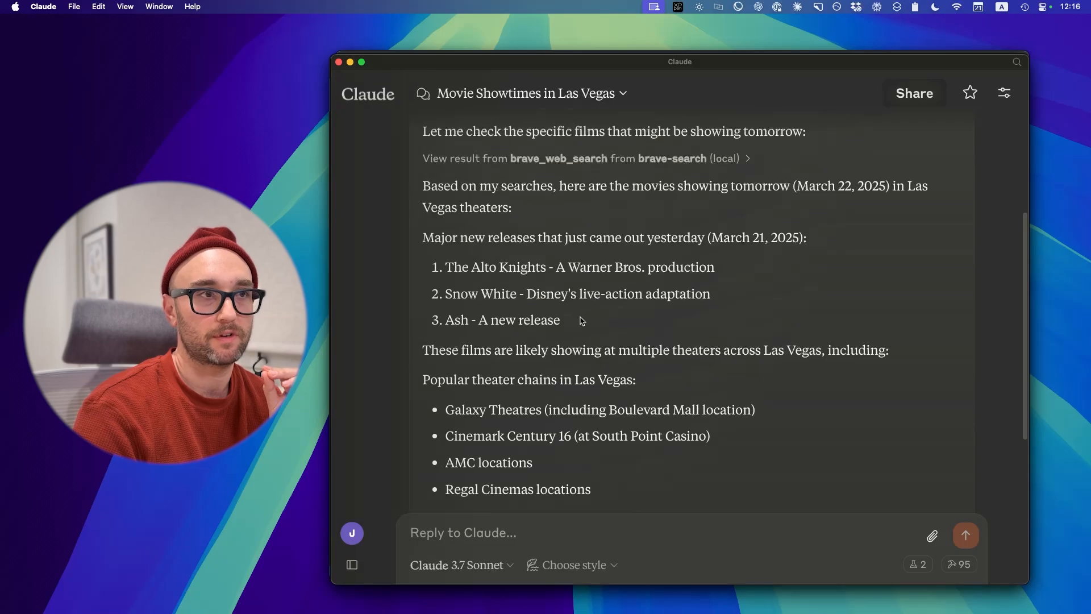
pyautogui.click(368, 94)
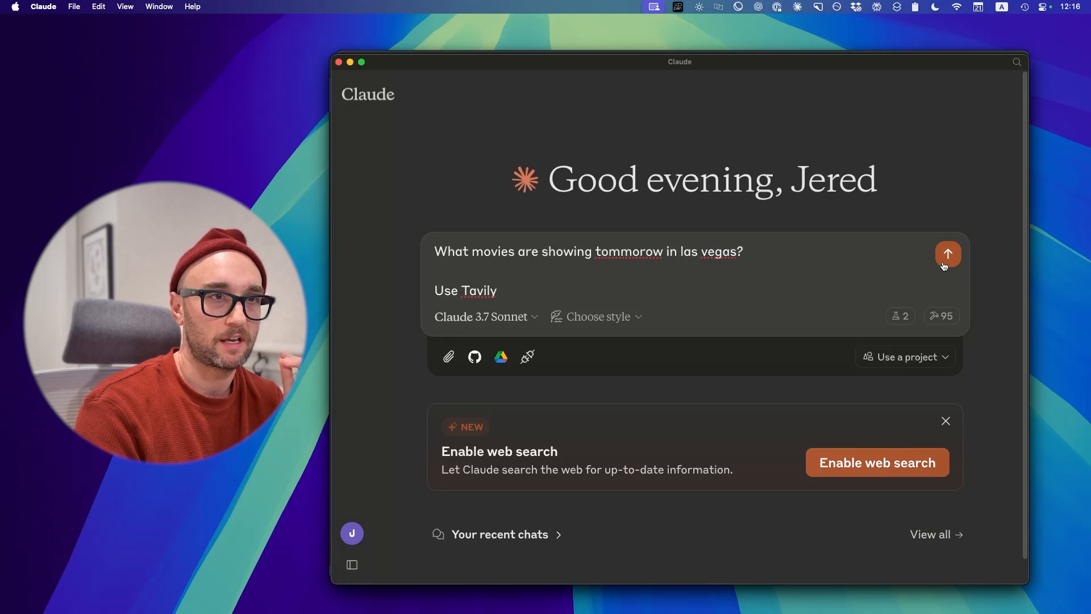
# Step: Send the movies question with 'Use Tavily' and scroll the theater-and-films reply
pyautogui.click(948, 254)
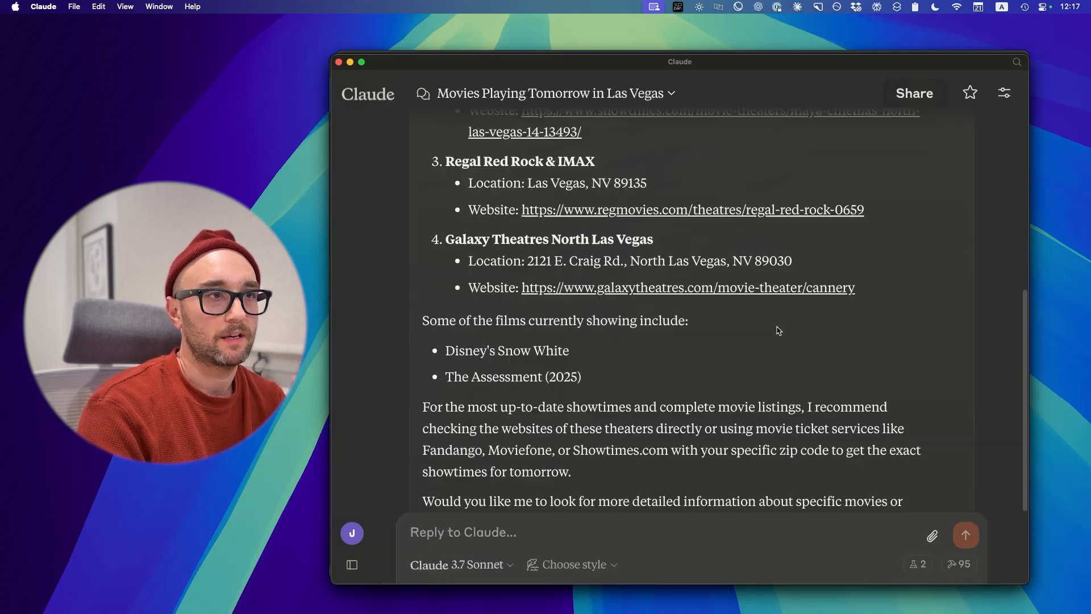
pyautogui.scroll(-3)
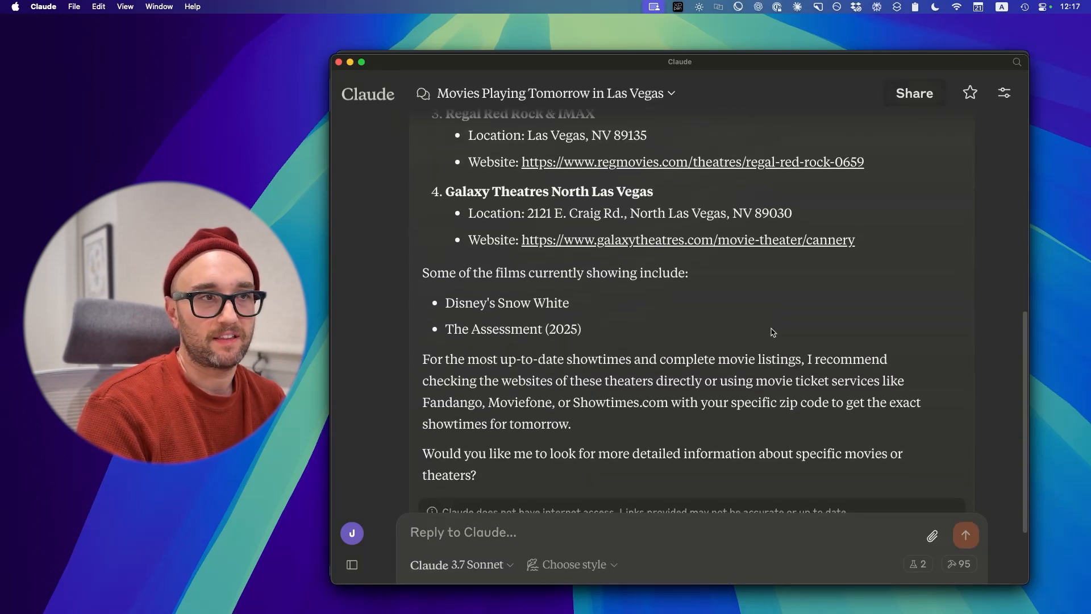
pyautogui.scroll(3)
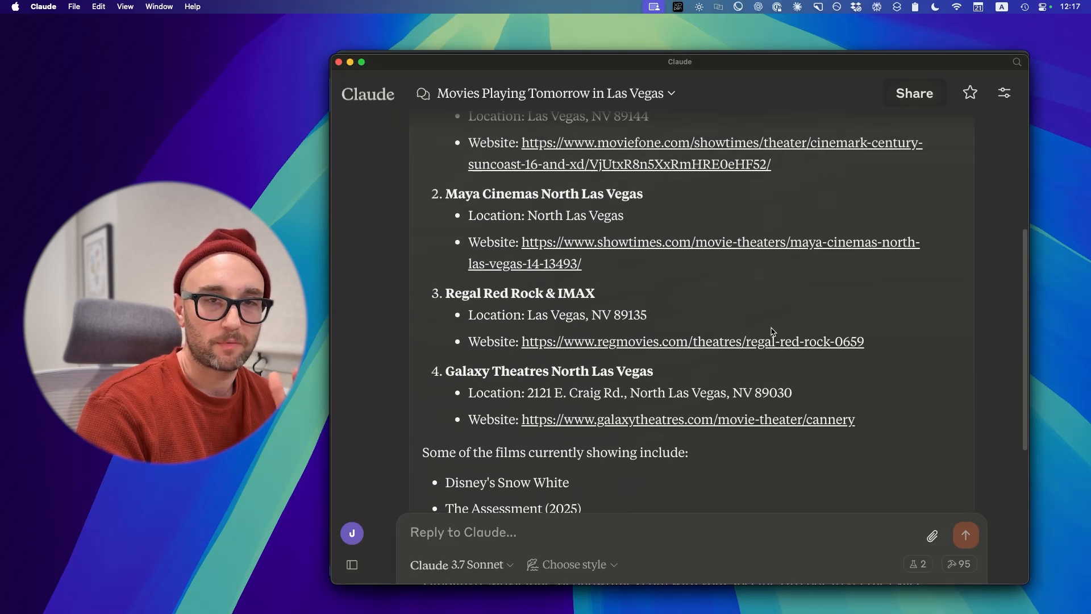
pyautogui.scroll(3)
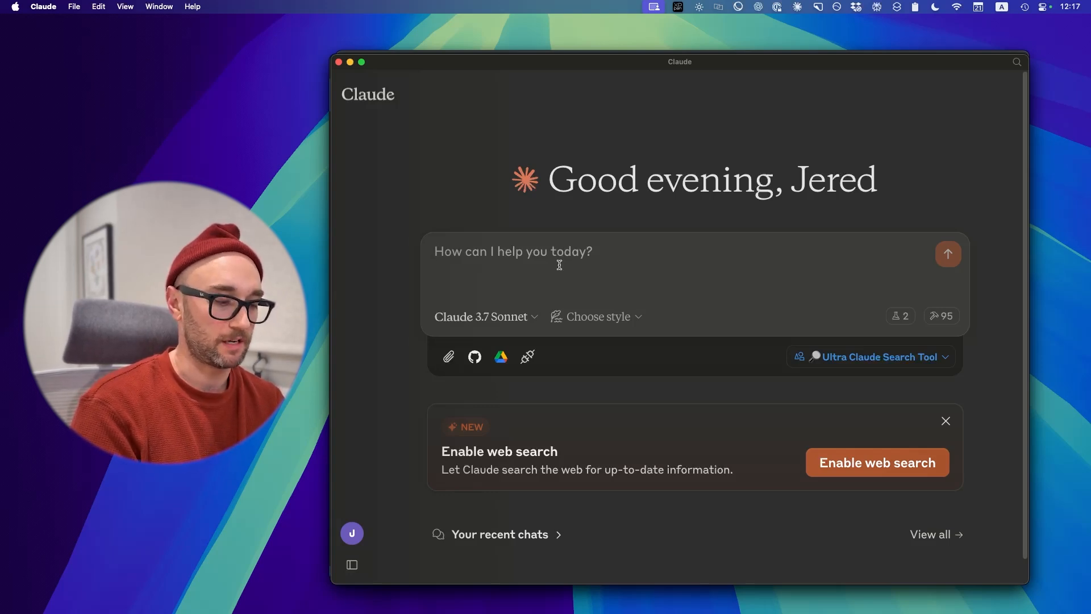
# Step: Ask the movies question in the Ultra Claude Search Tool project and scroll the thirteen-film showtimes list
pyautogui.click(948, 254)
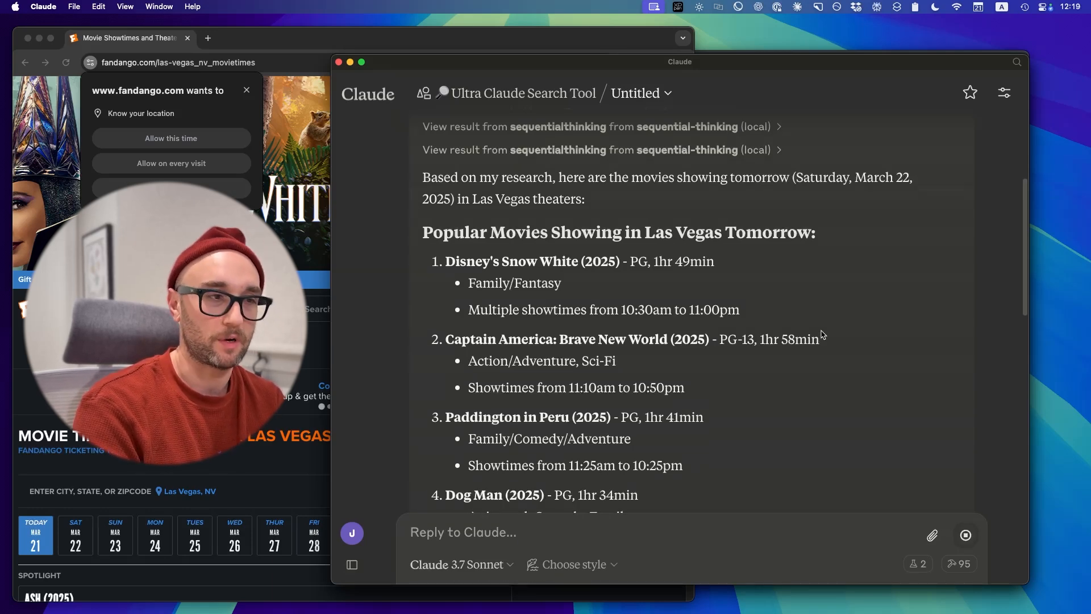
pyautogui.scroll(-3)
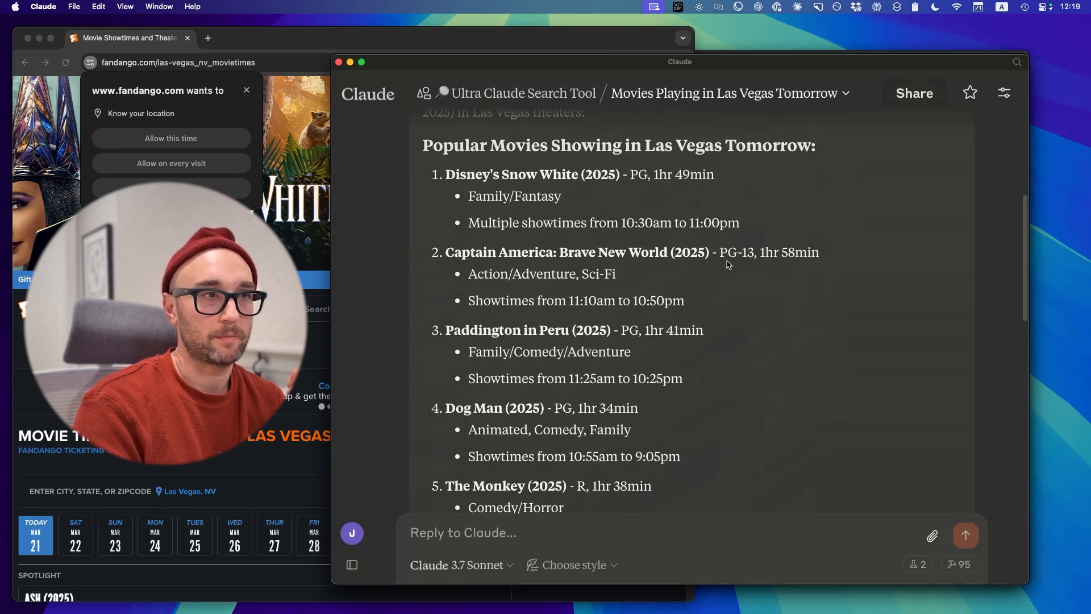
pyautogui.scroll(-3)
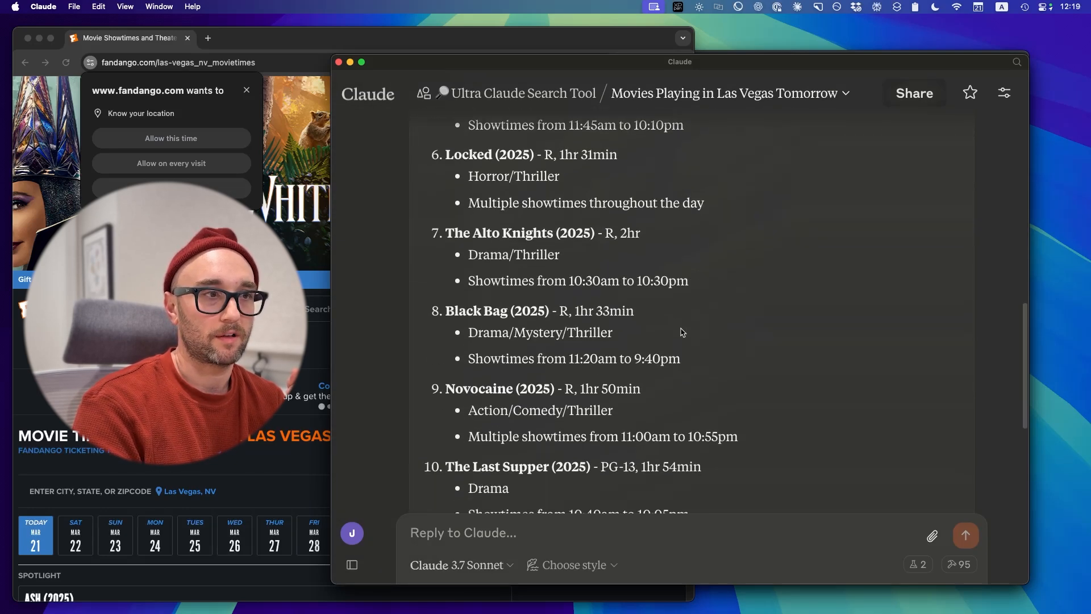
pyautogui.scroll(-3)
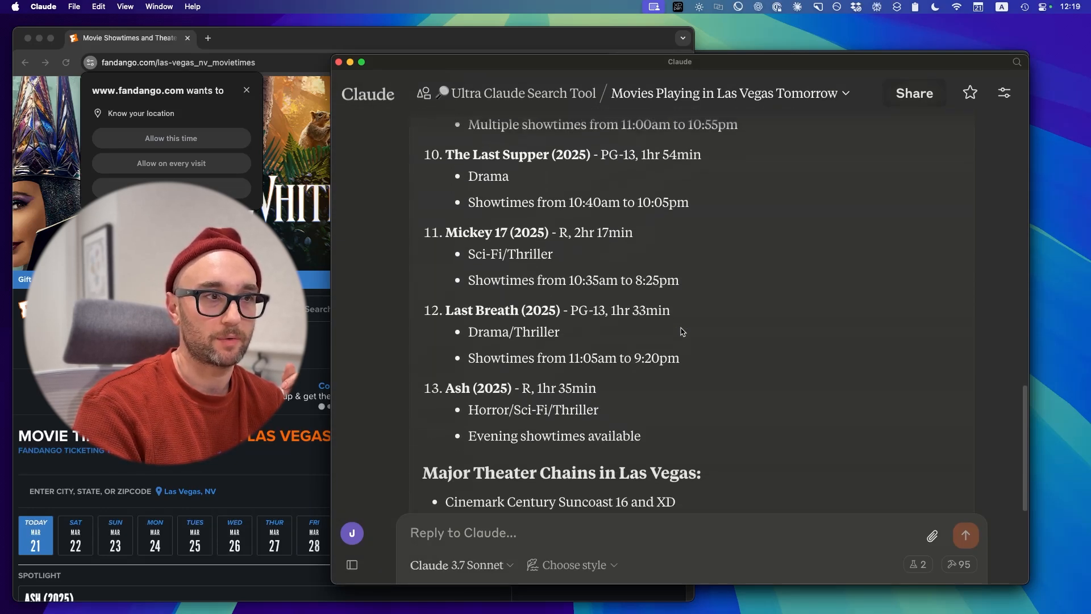
pyautogui.scroll(3)
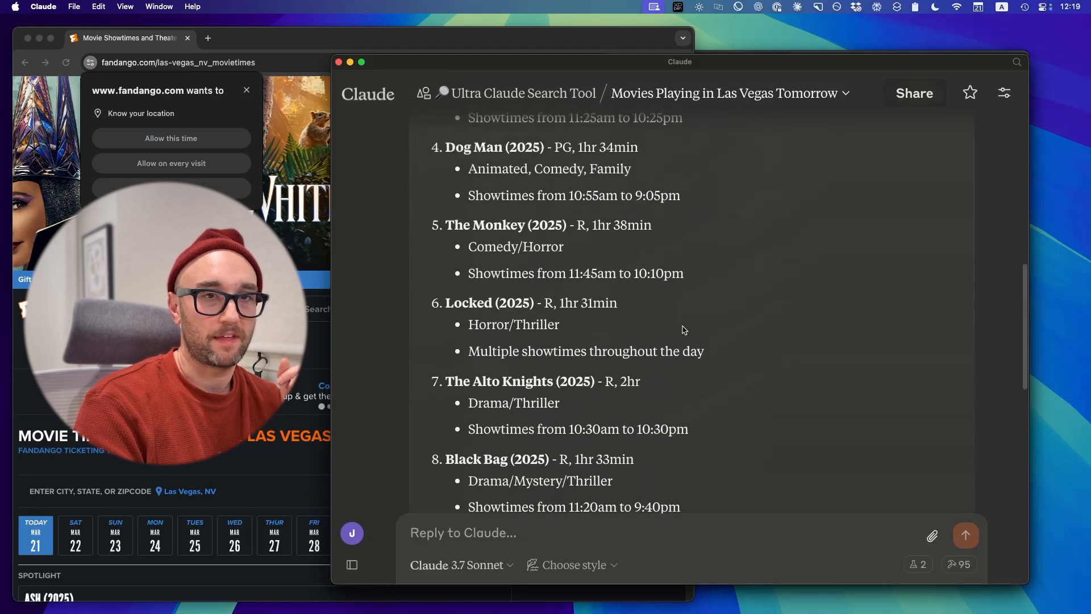